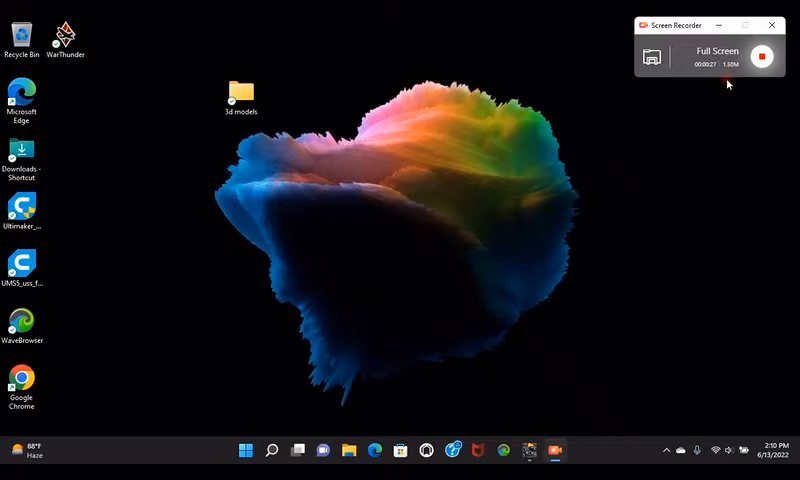
Switch to the Microsoft Edge window showing Thingiverse search results.
left_click(244, 448)
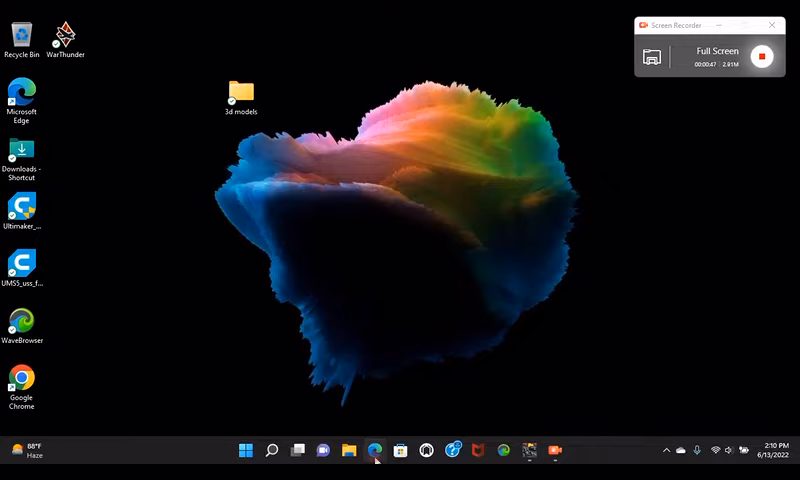
left_click(376, 450)
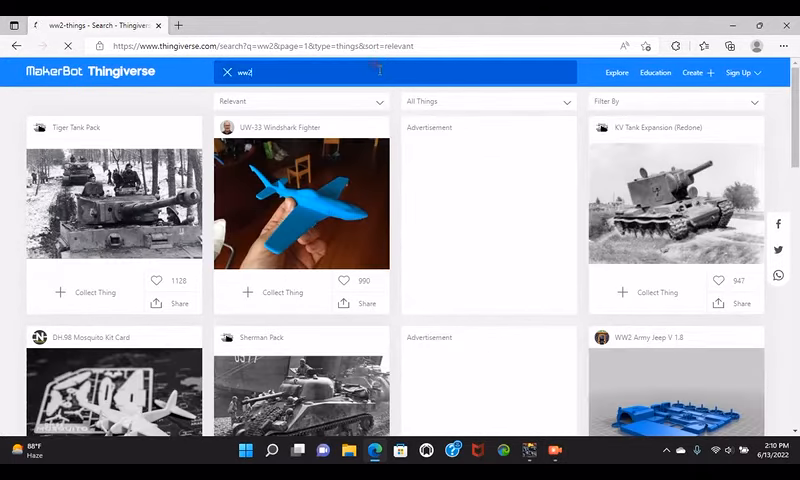
Search Thingiverse for 3DBenchy and land on the CreativeTools torture-test model page.
key("Backspace")
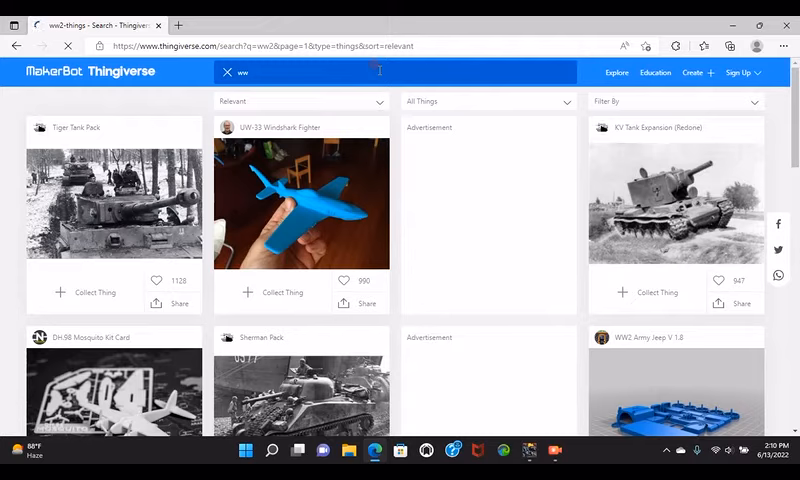
left_click(230, 72)
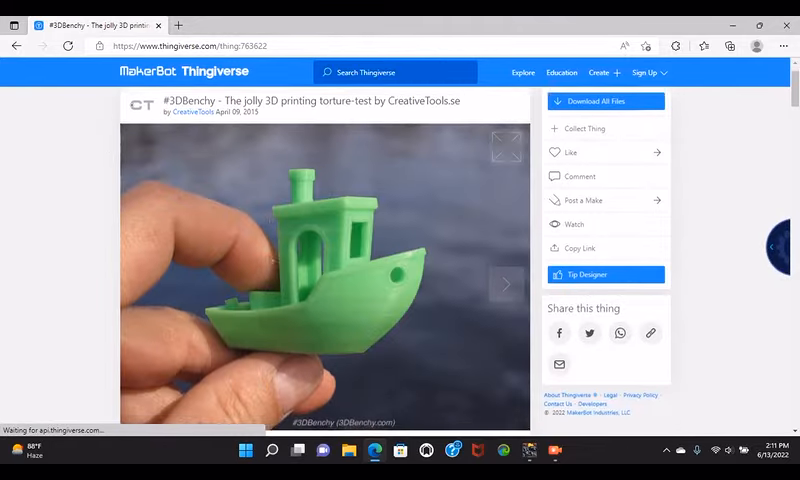
Show the 3DBenchy Thing Files list and scroll through its 24 downloadable files.
scroll("down", 3)
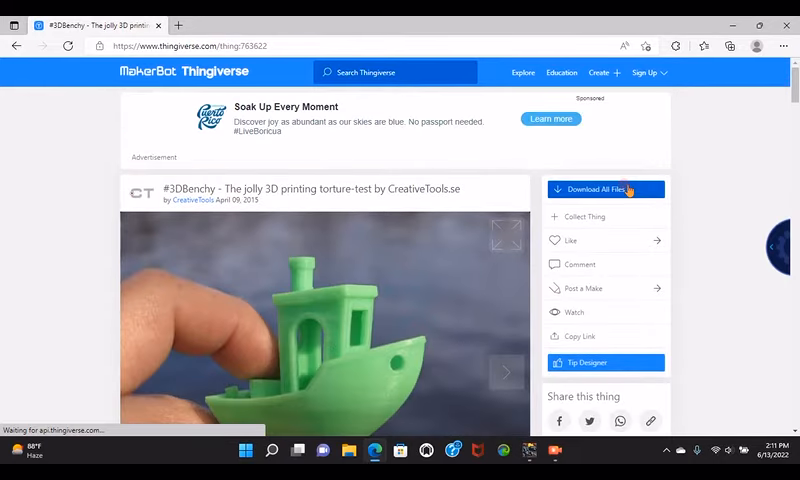
left_click(604, 188)
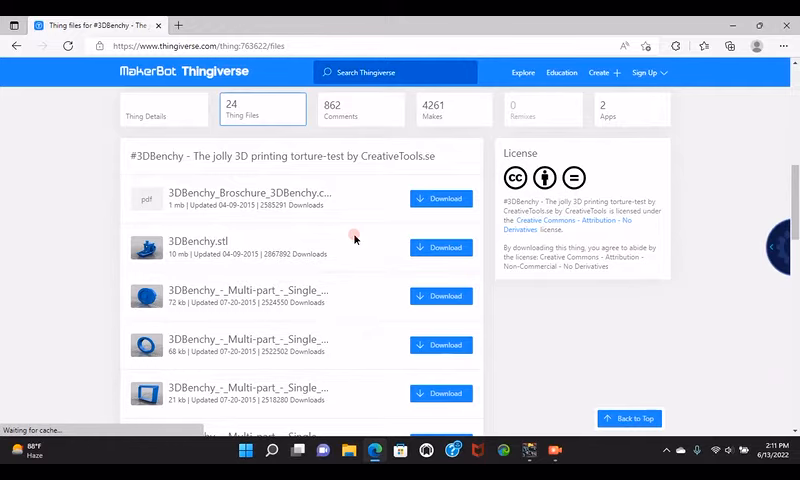
scroll("down", 3)
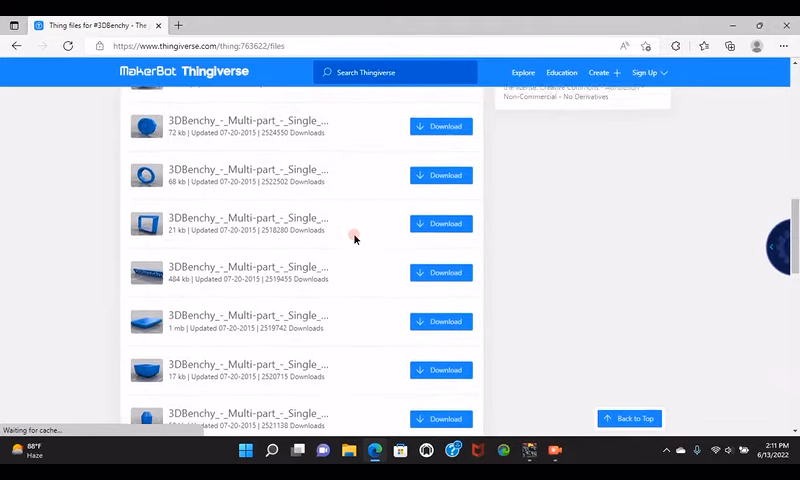
scroll("down", 3)
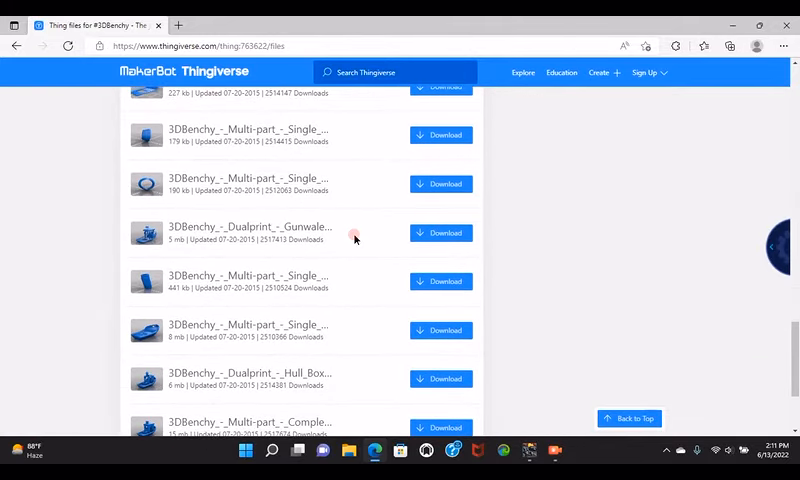
scroll("down", 3)
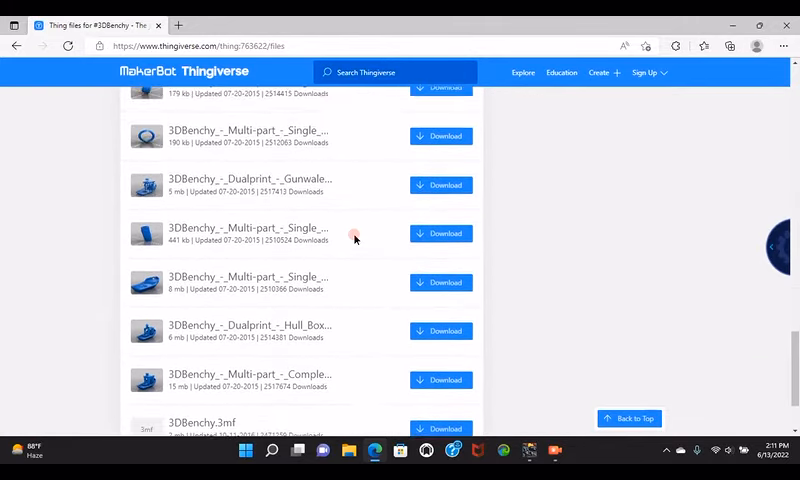
scroll("up", 3)
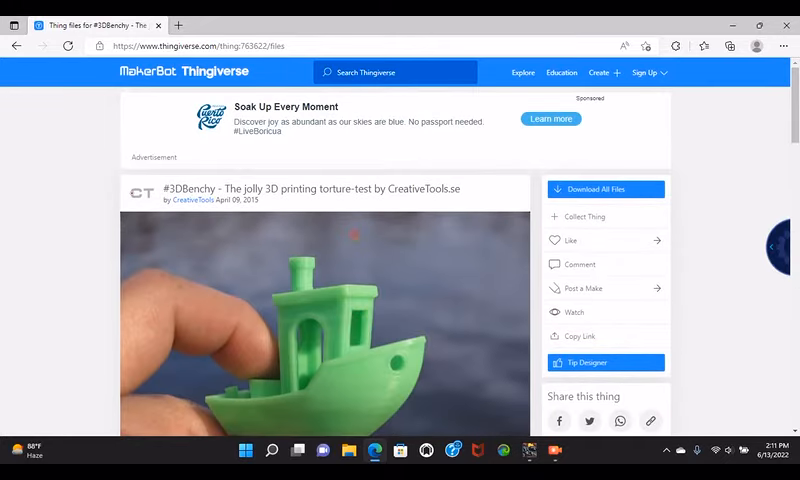
scroll("down", 3)
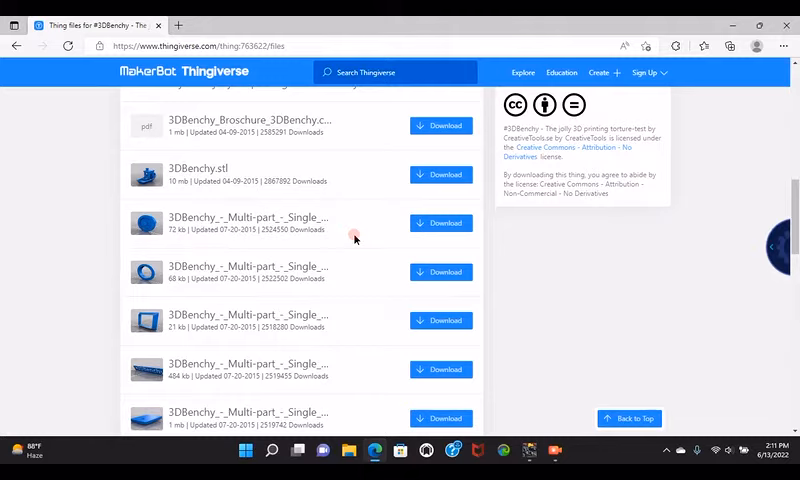
mouse_move(356, 236)
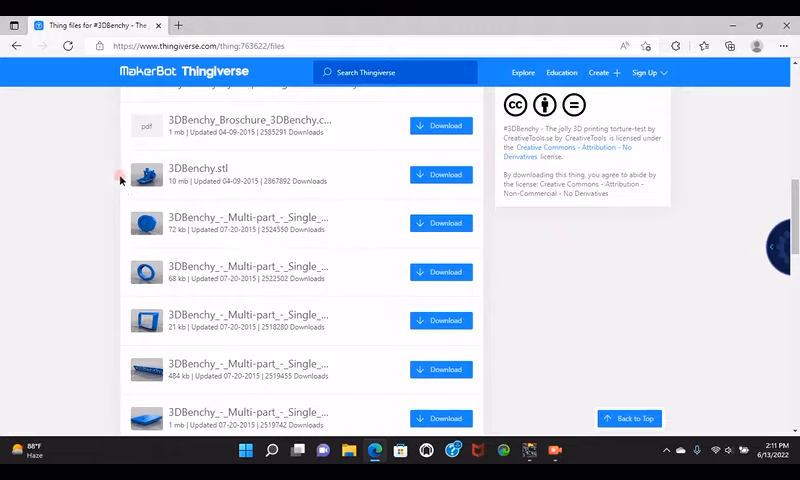
mouse_move(324, 202)
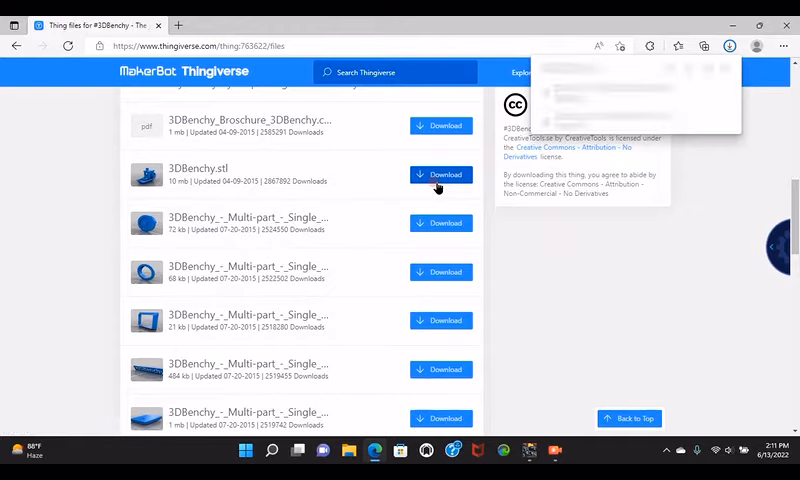
Download 3DBenchy.stl and open it from the Downloads panel into 3D Builder.
left_click(440, 176)
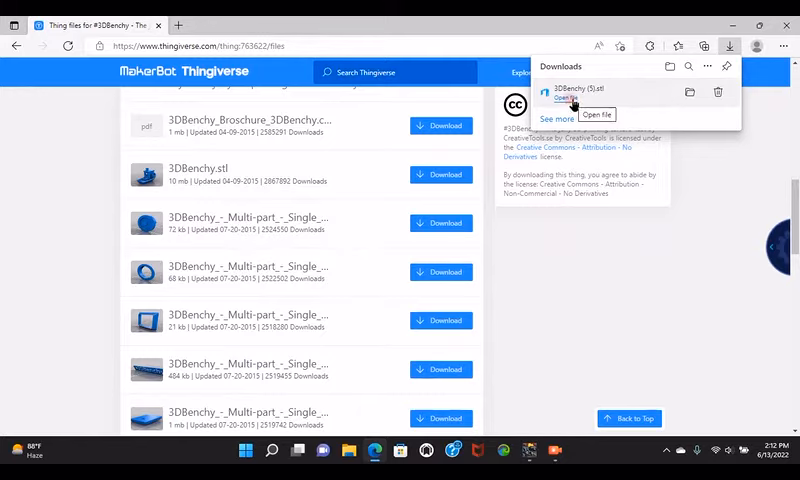
left_click(568, 108)
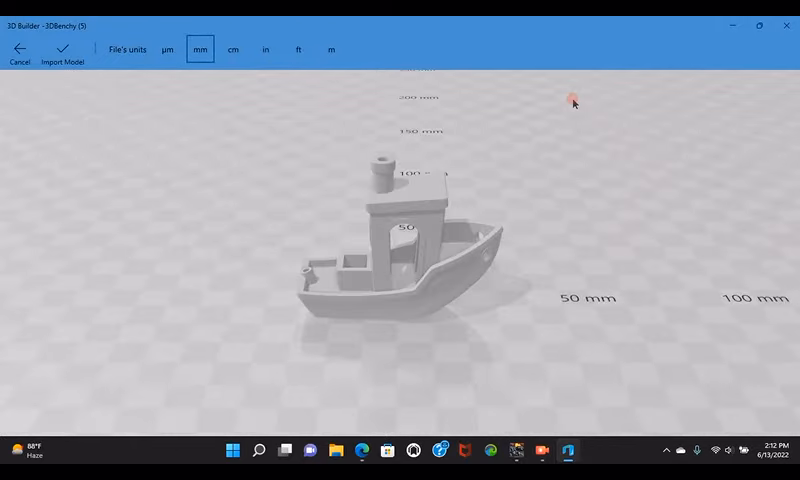
mouse_move(572, 96)
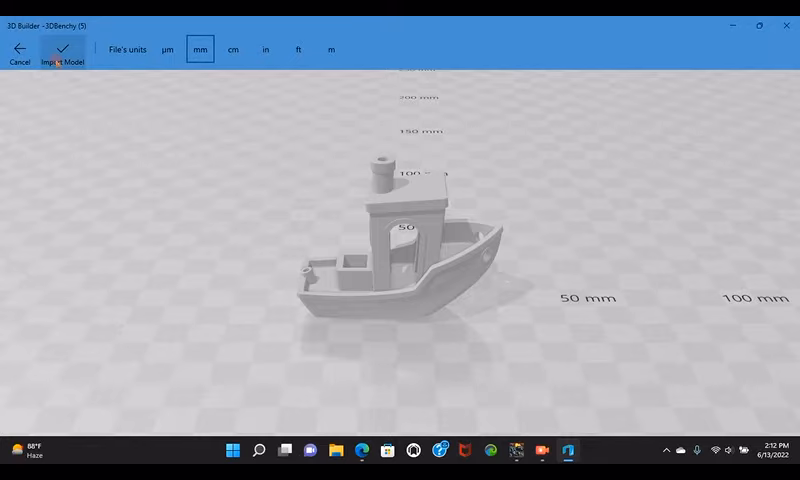
Import the 3DBenchy boat into the scene with units kept as mm.
left_click(64, 56)
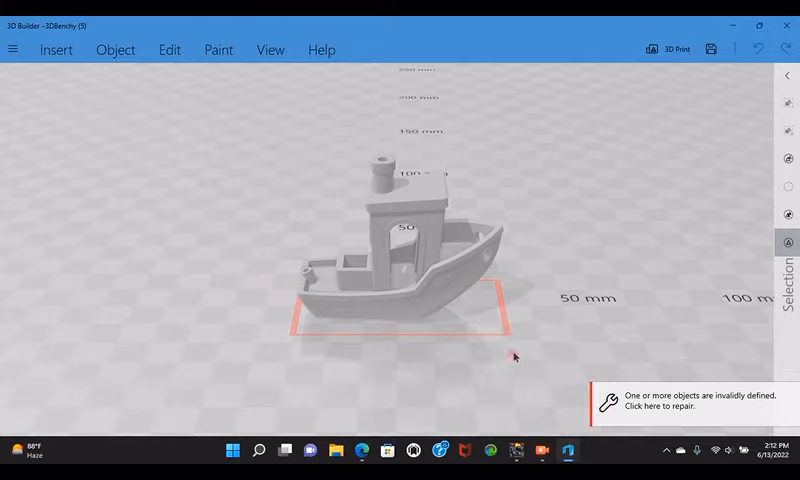
mouse_move(516, 352)
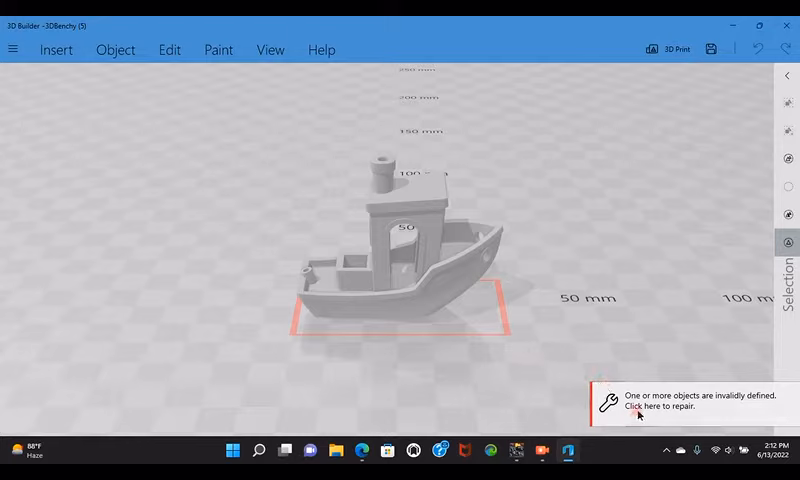
Repair the invalidly defined boat model and save the repaired tugboat.
left_click(636, 408)
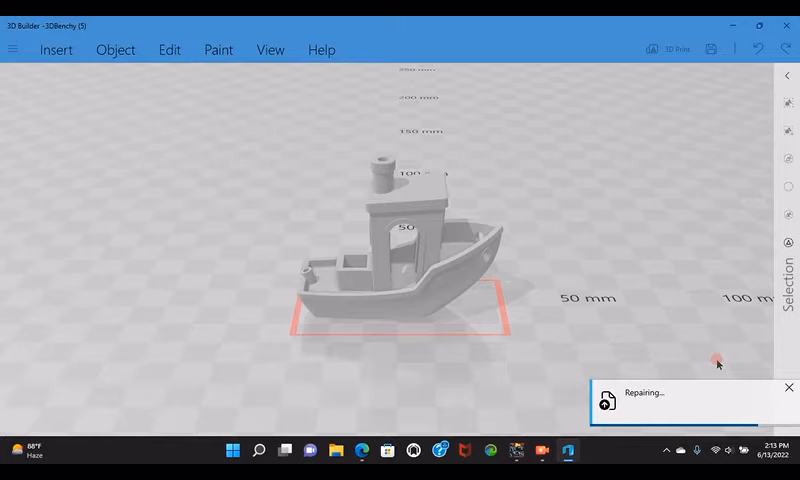
mouse_move(580, 398)
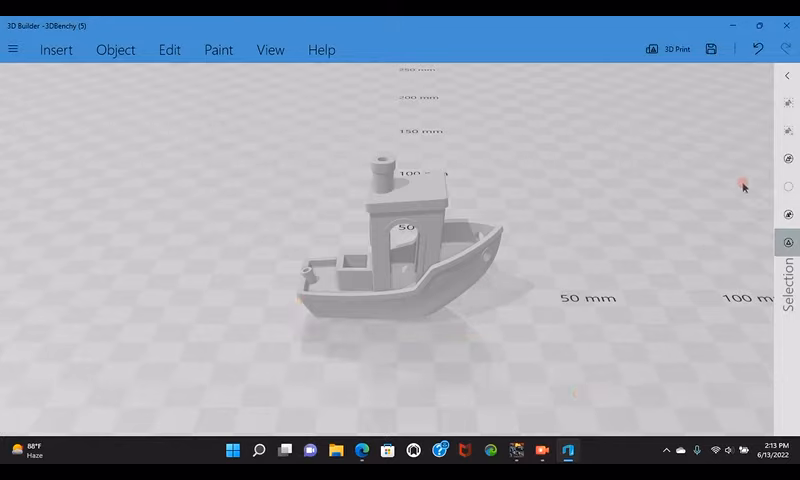
mouse_move(546, 120)
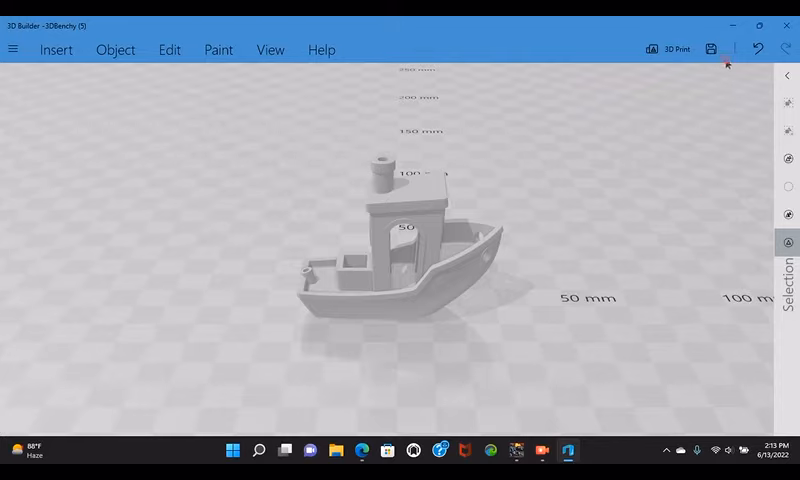
mouse_move(712, 48)
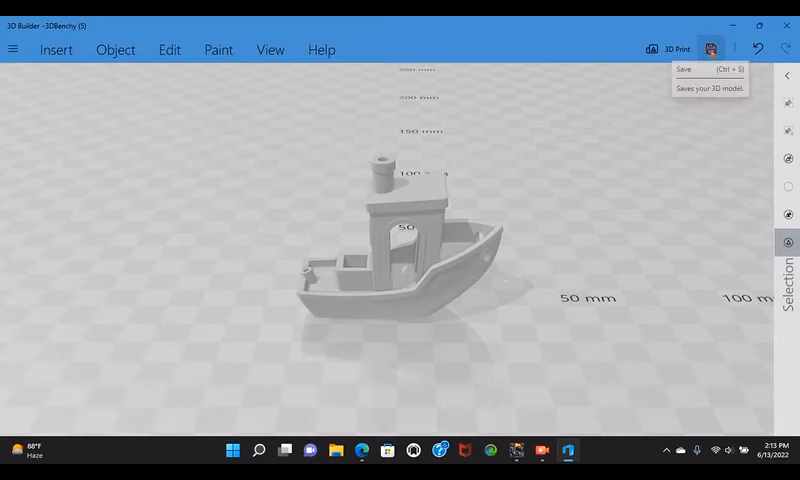
left_click(712, 48)
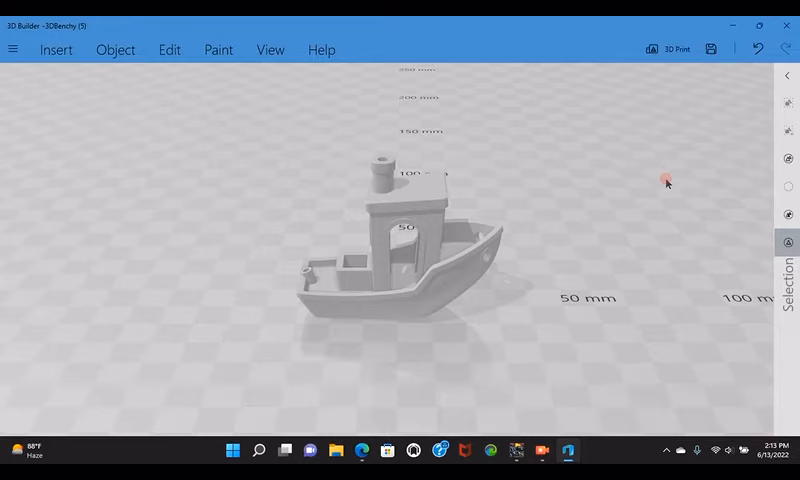
Launch Ultimaker Cura 4.13.1 from the Start menu's app list.
left_click(232, 450)
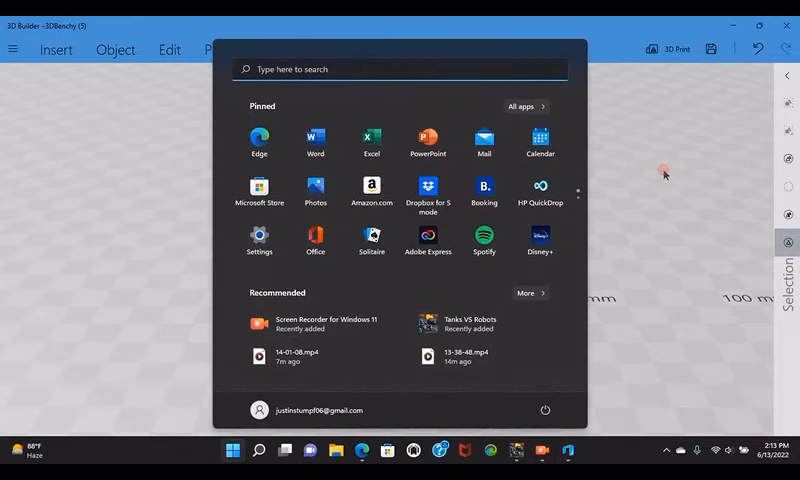
left_click(520, 106)
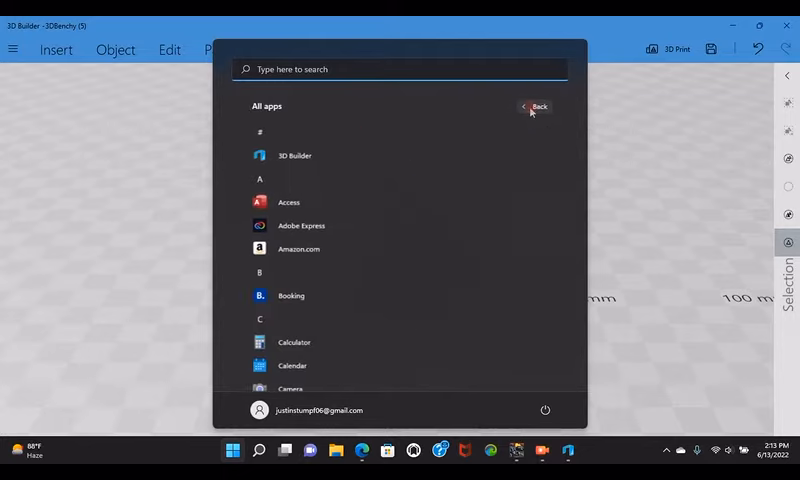
scroll("down", 3)
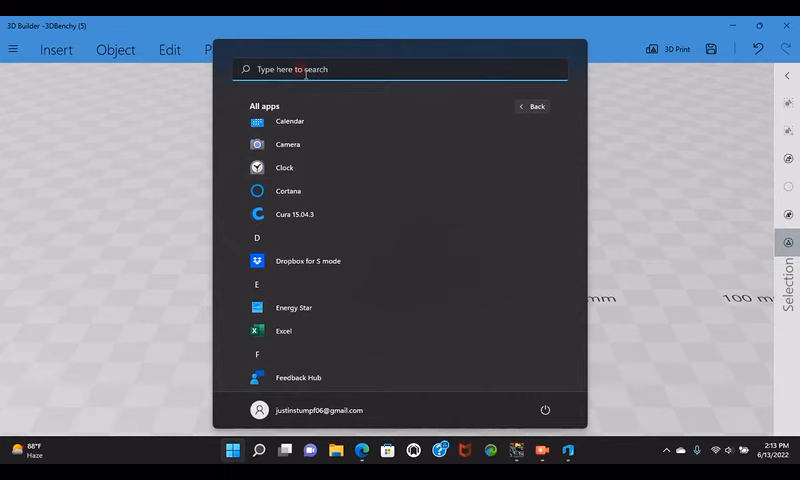
type("u")
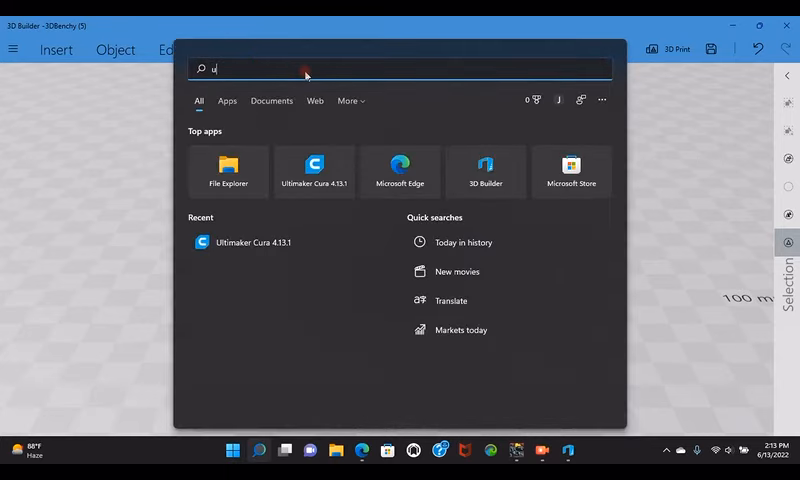
type("ltimaker Cura 4.13.1")
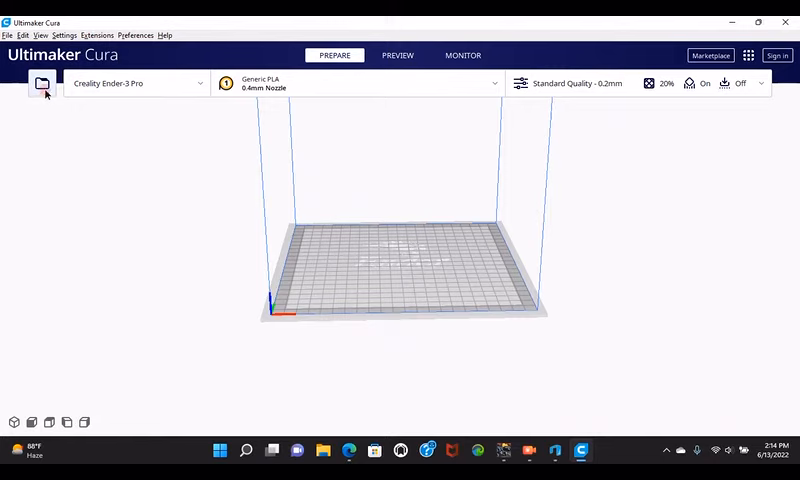
Load the newest 3DBenchy (3).stl from Downloads onto the Cura build plate.
left_click(42, 84)
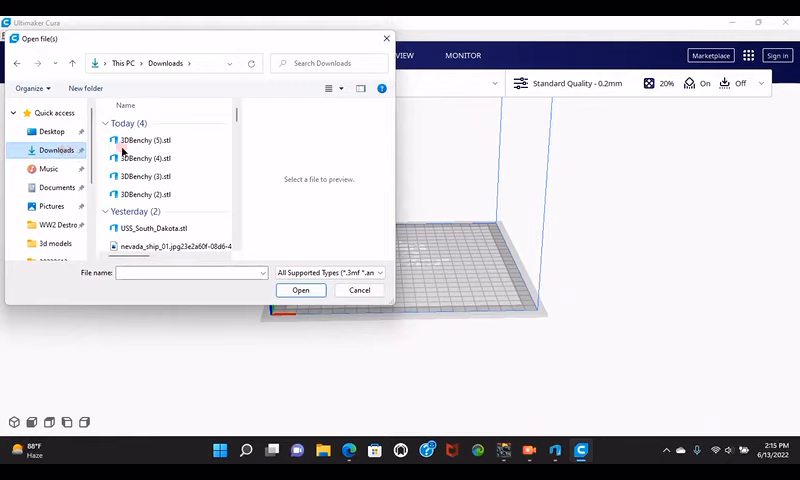
left_click(144, 140)
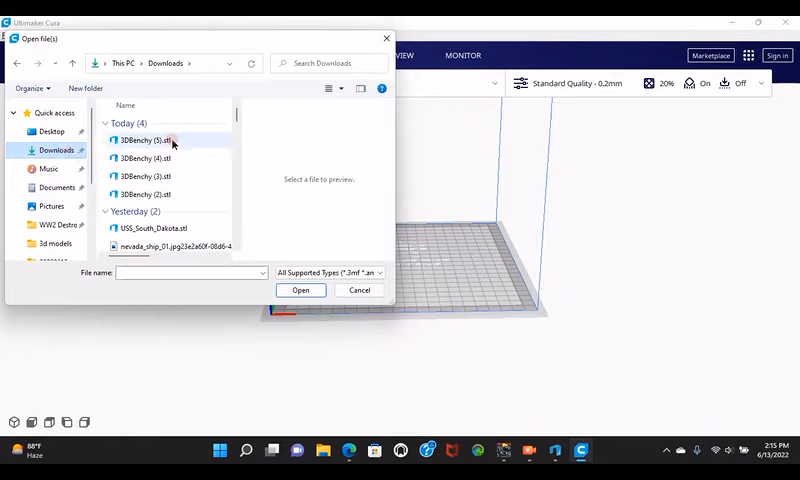
left_click(150, 140)
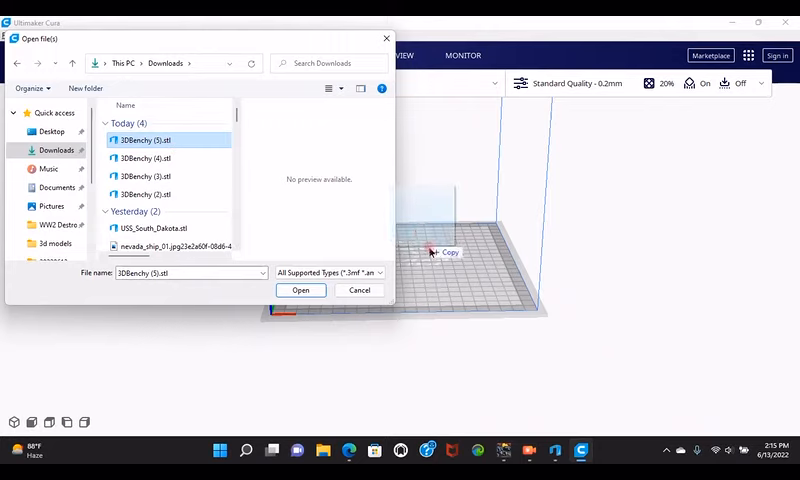
left_click(300, 290)
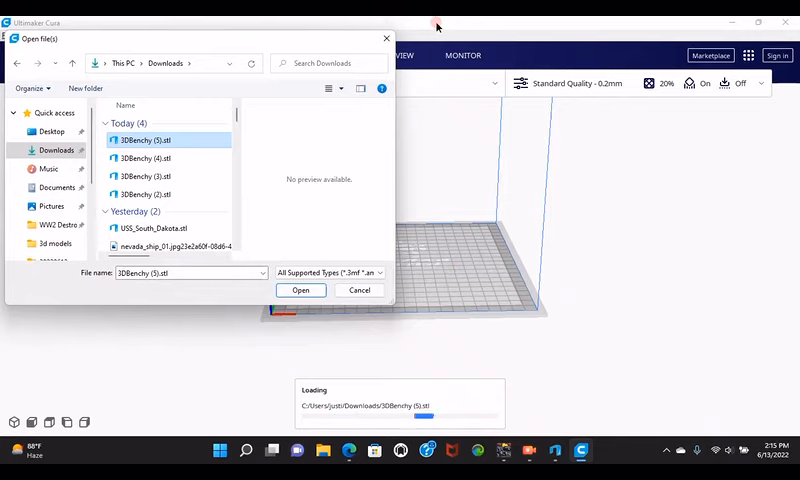
left_click(300, 290)
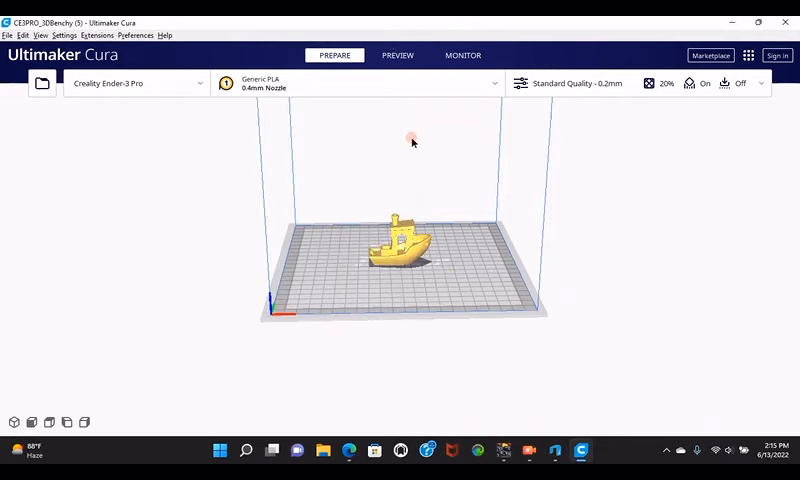
left_click(396, 242)
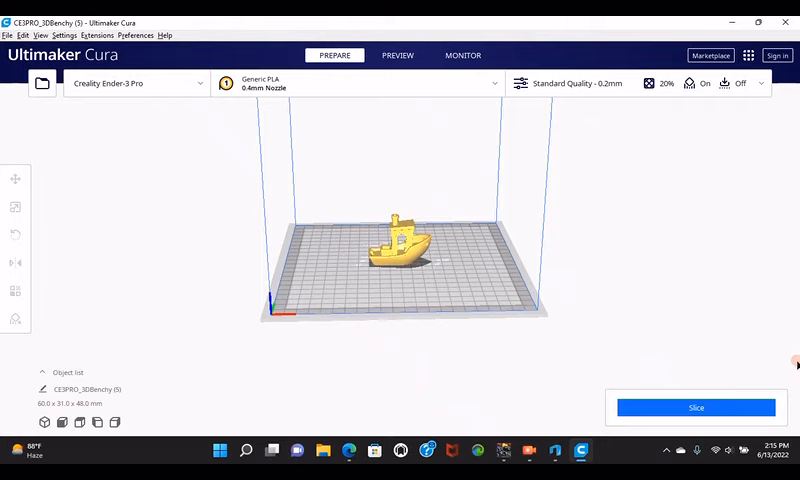
mouse_move(708, 340)
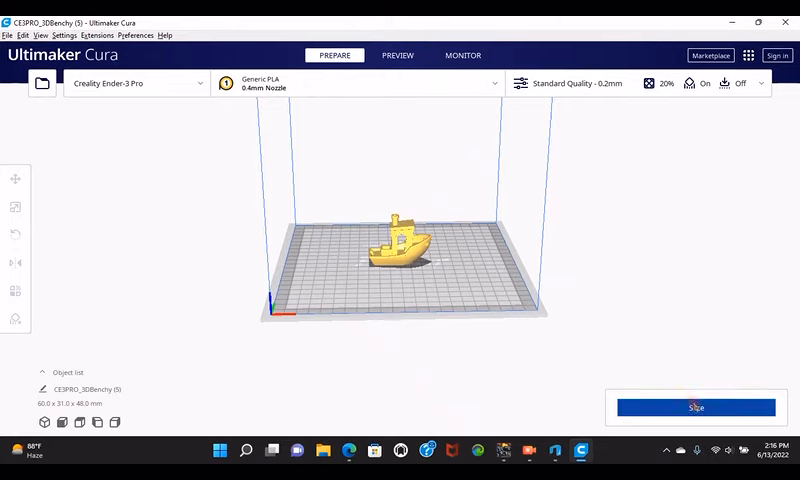
mouse_move(696, 408)
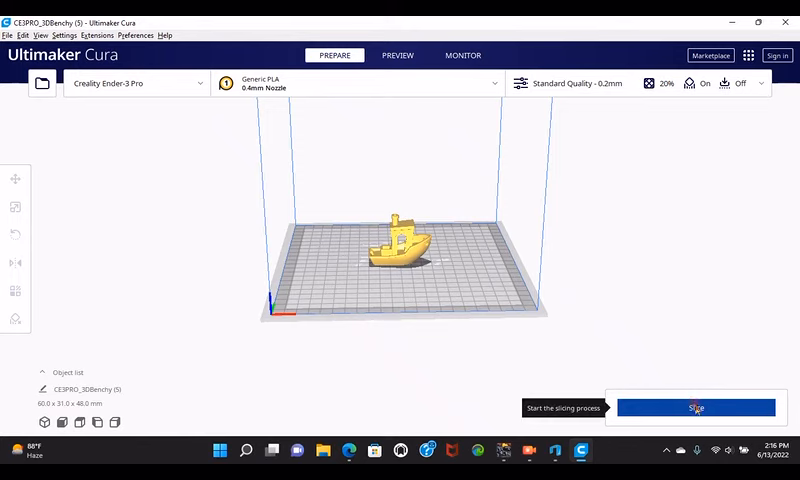
Start slicing the tugboat model on the Ender-3 Pro build plate.
left_click(696, 408)
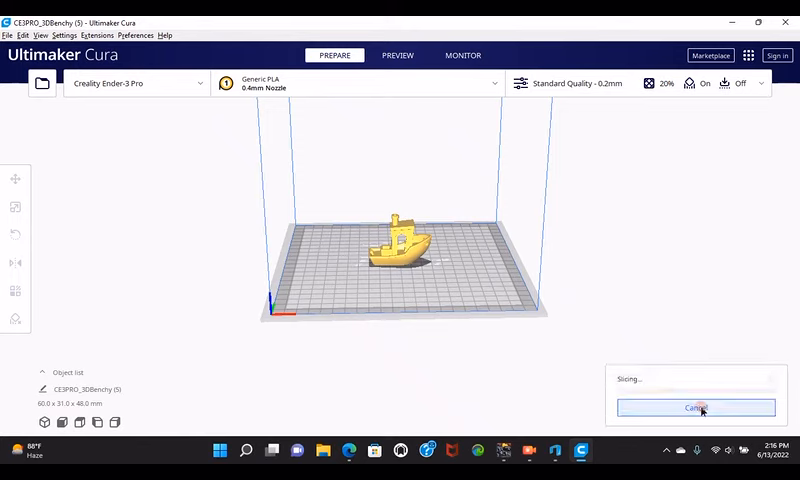
mouse_move(754, 210)
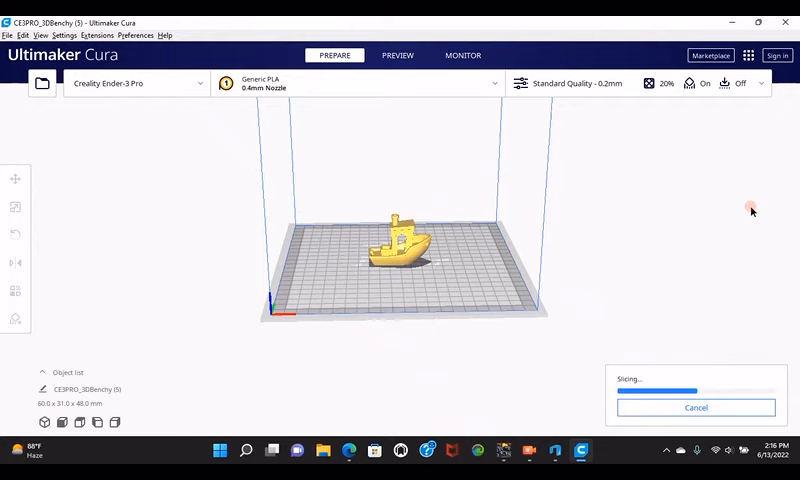
mouse_move(756, 216)
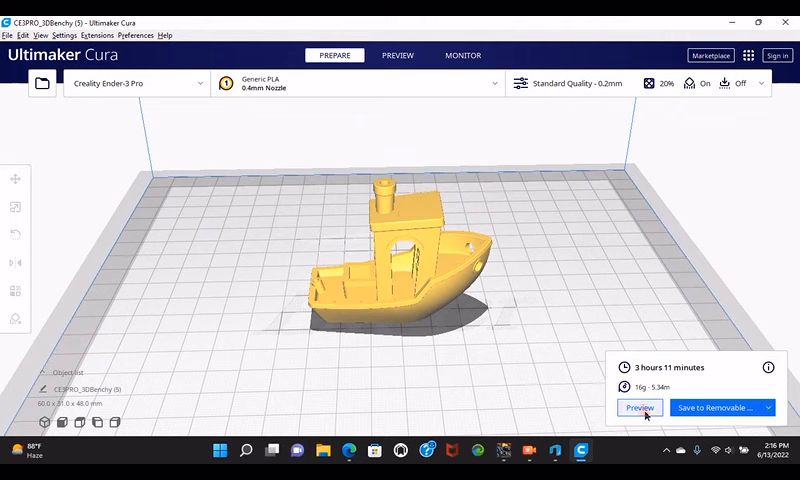
Save the sliced G-code to the removable drive and eject the drive.
left_click(704, 408)
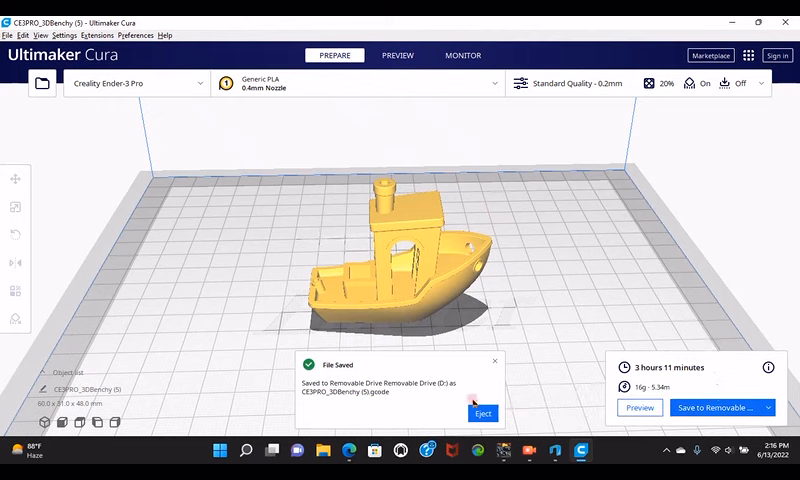
left_click(482, 412)
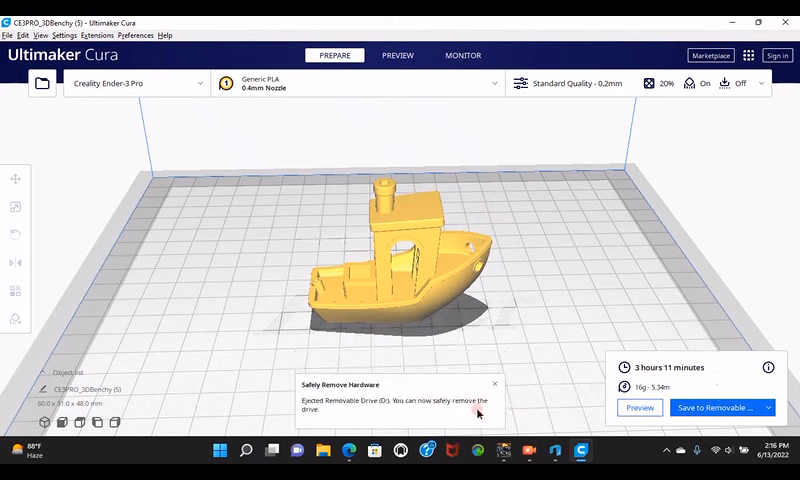